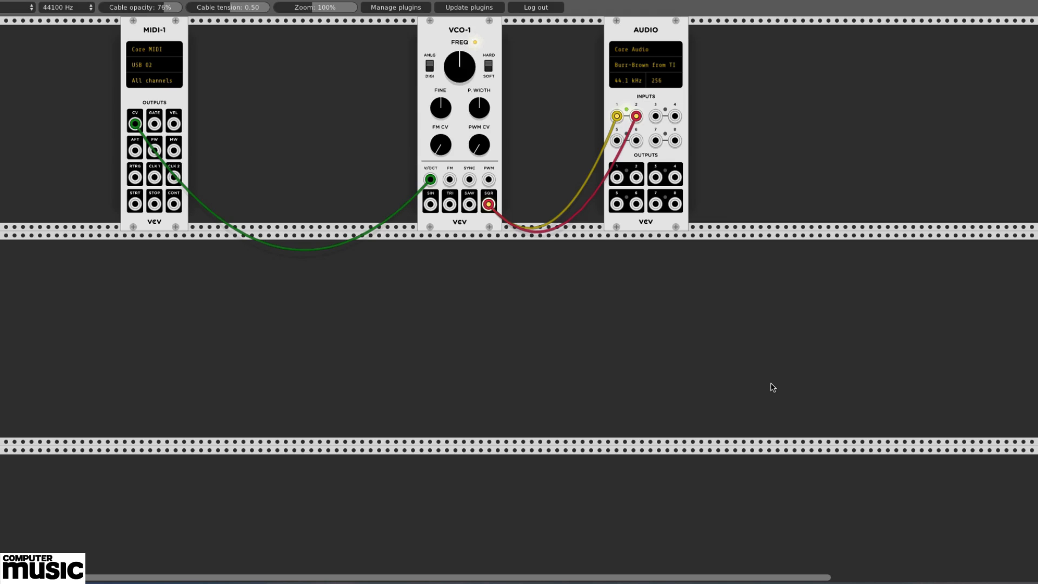
mouse_move(767, 382)
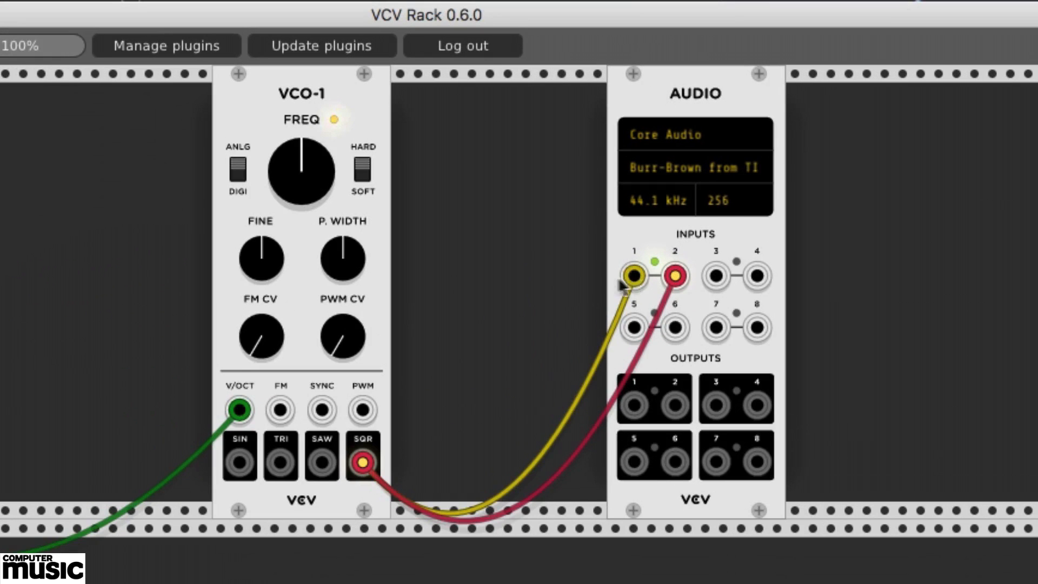
- Unplug VCO-1's square-wave cables from AUDIO inputs 1 and 2
click(634, 276)
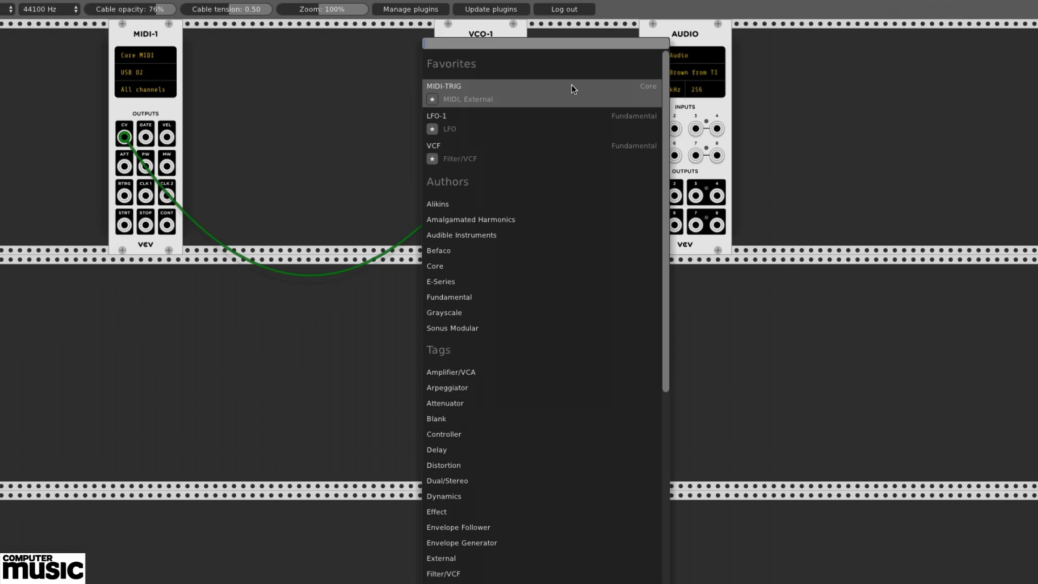
mouse_move(473, 299)
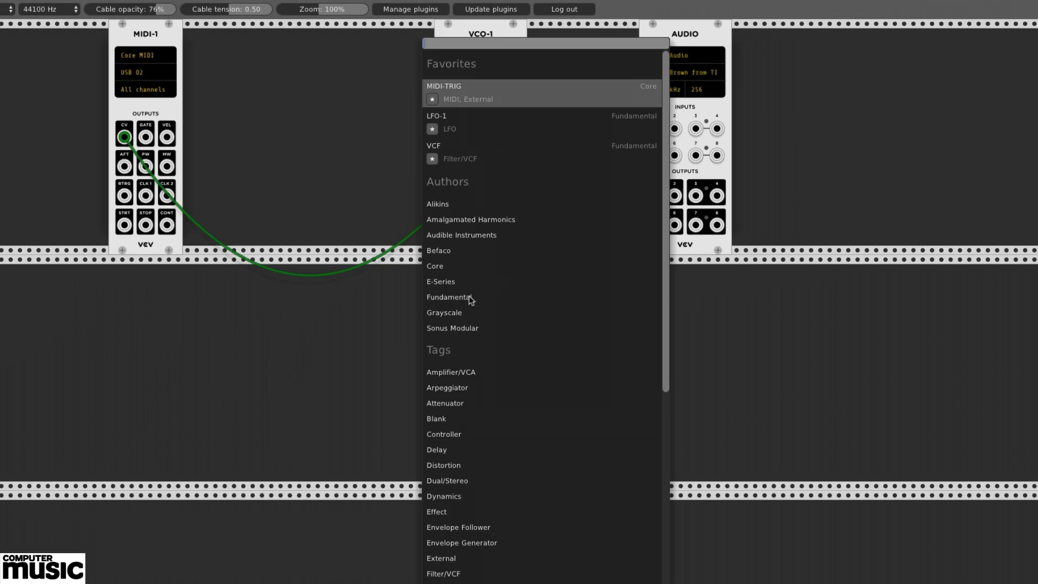
- Add a Fundamental VCA and cable VCO-1's square wave into its input
click(449, 297)
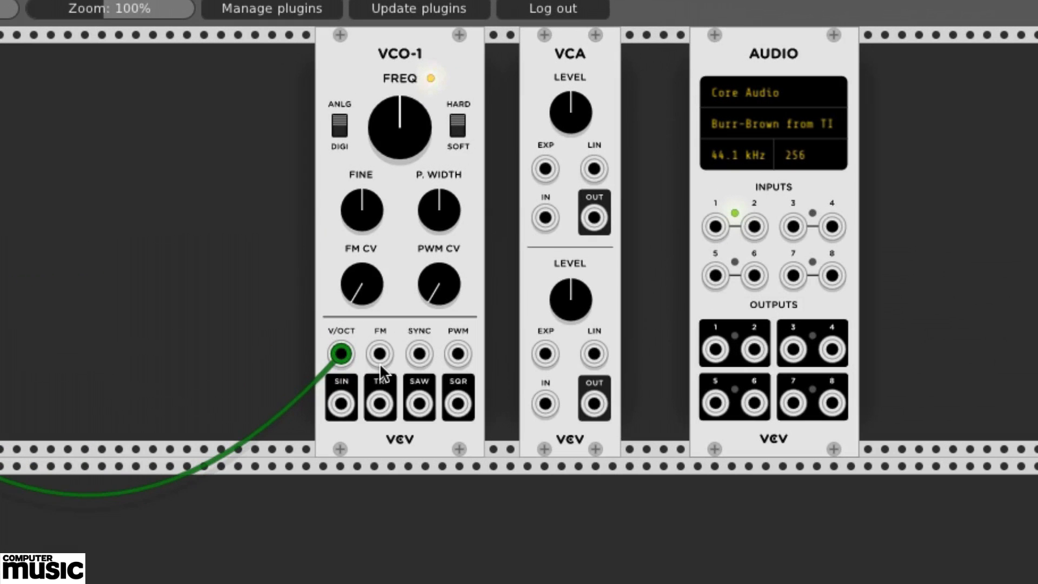
mouse_move(562, 278)
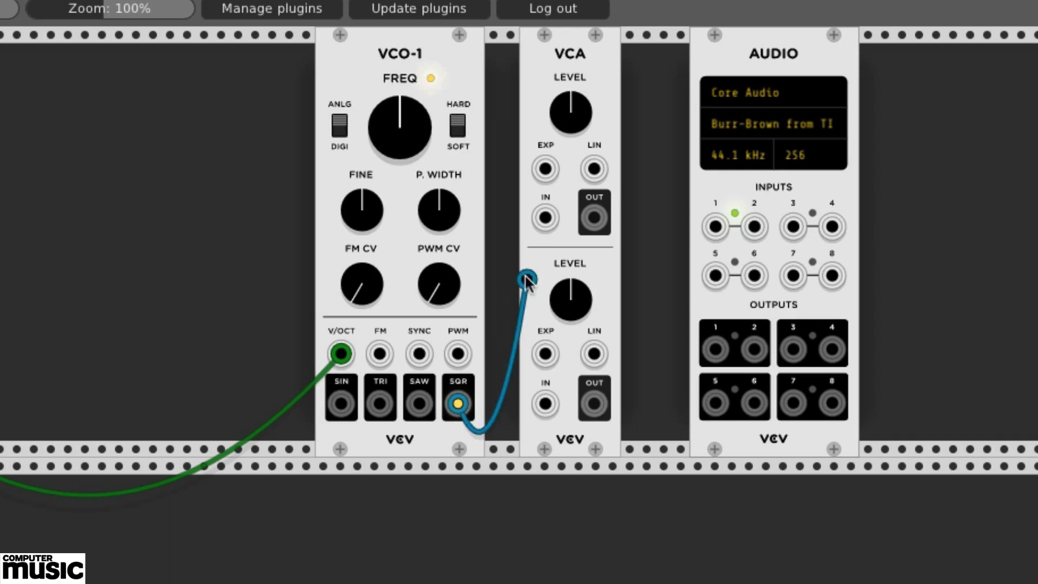
drag(525, 276, 544, 217)
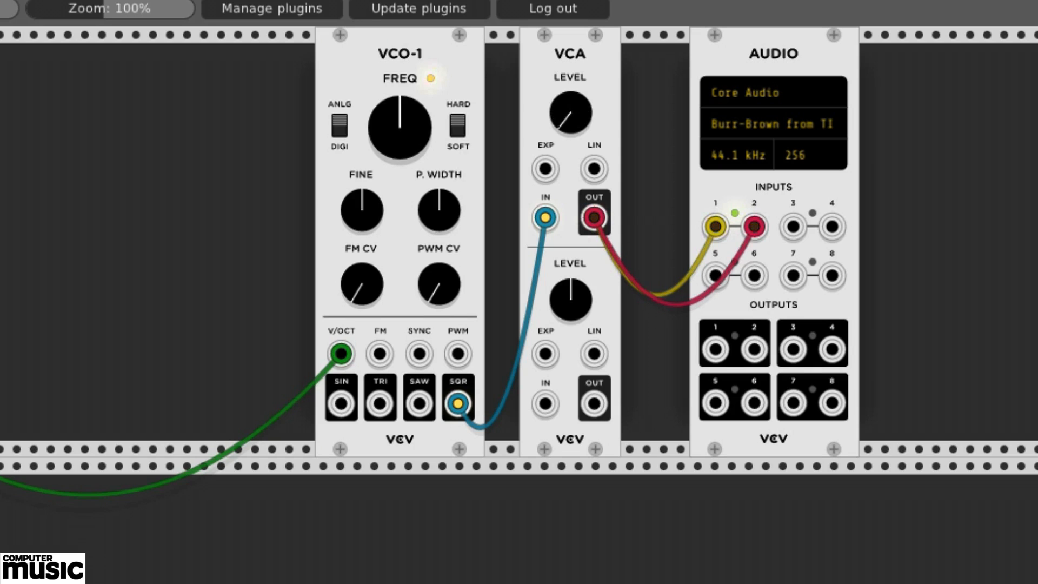
mouse_move(575, 113)
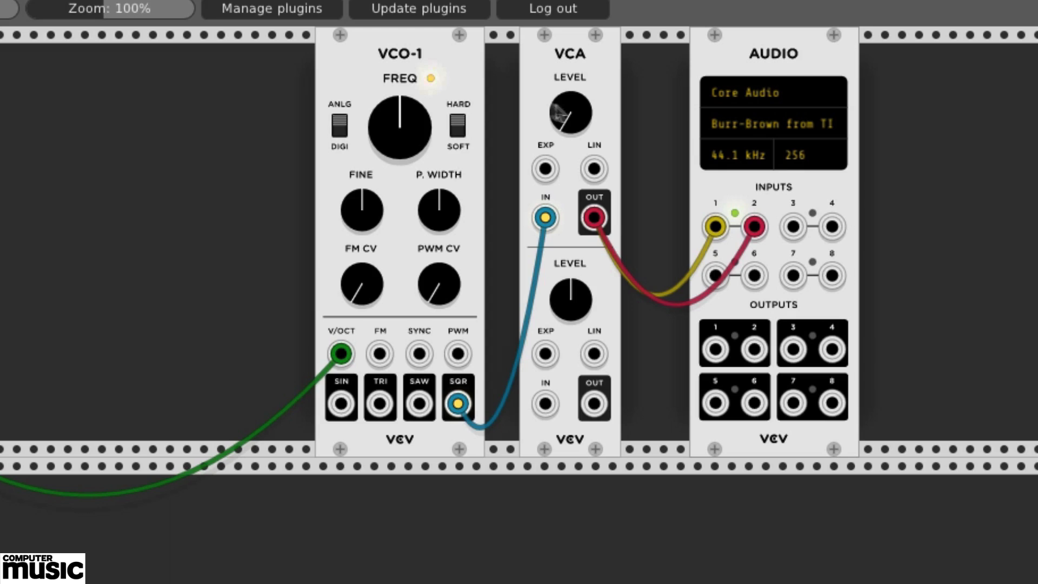
- Add an ADSR gated by MIDI-1 and route its output to the VCA's LIN input
click(339, 35)
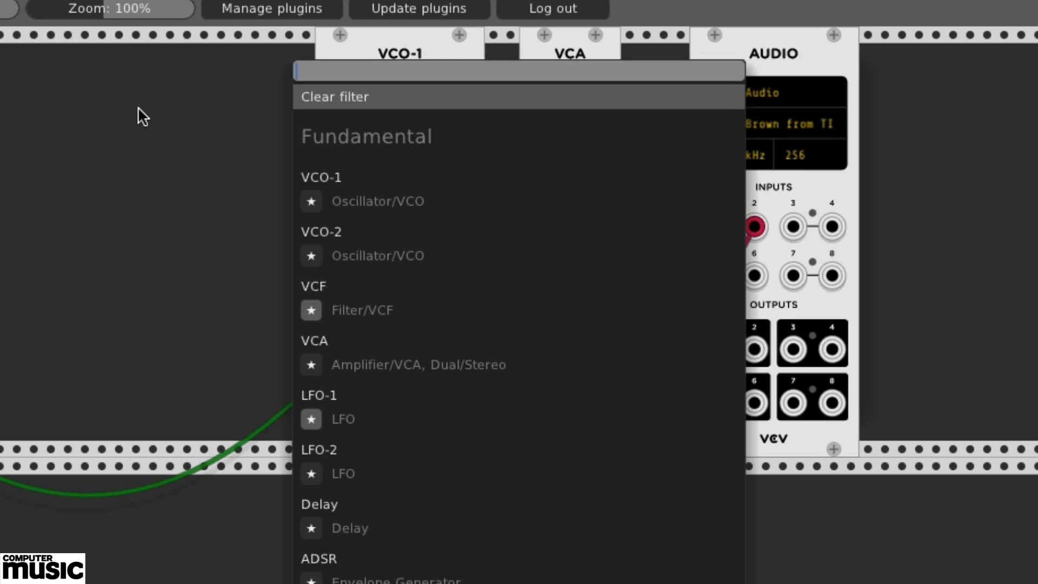
mouse_move(410, 191)
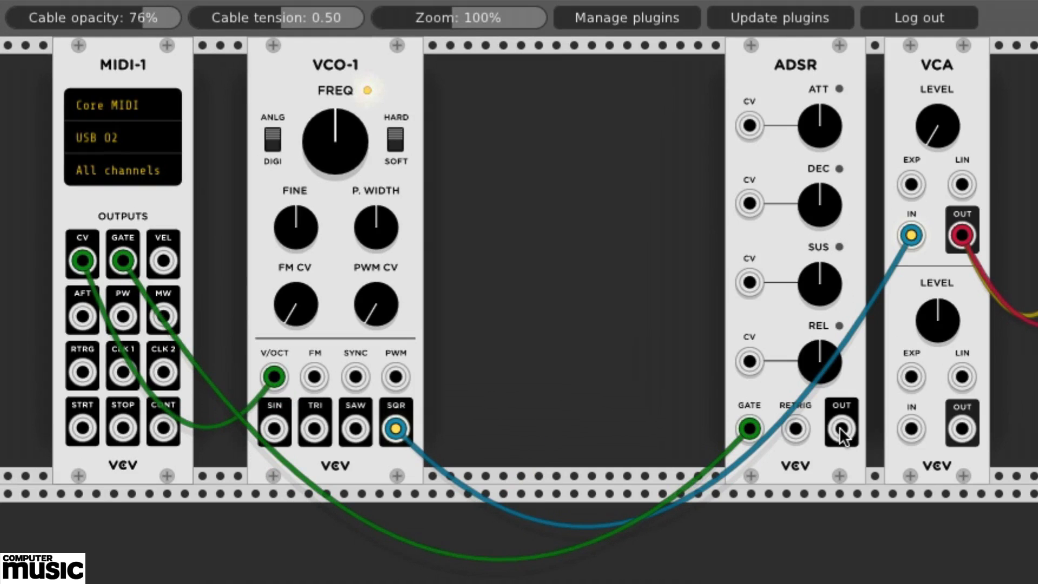
drag(840, 428, 840, 470)
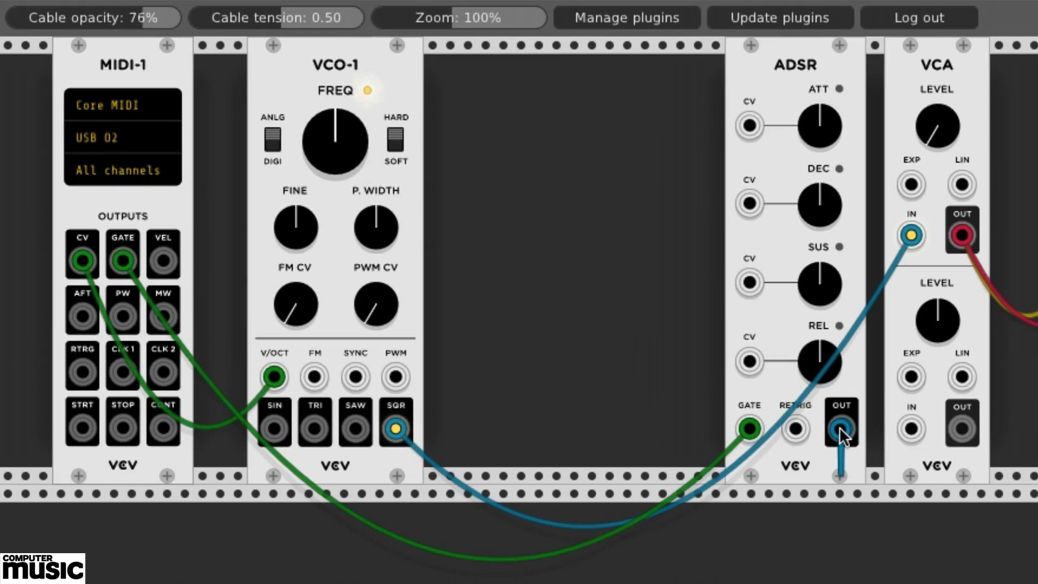
drag(842, 429, 961, 184)
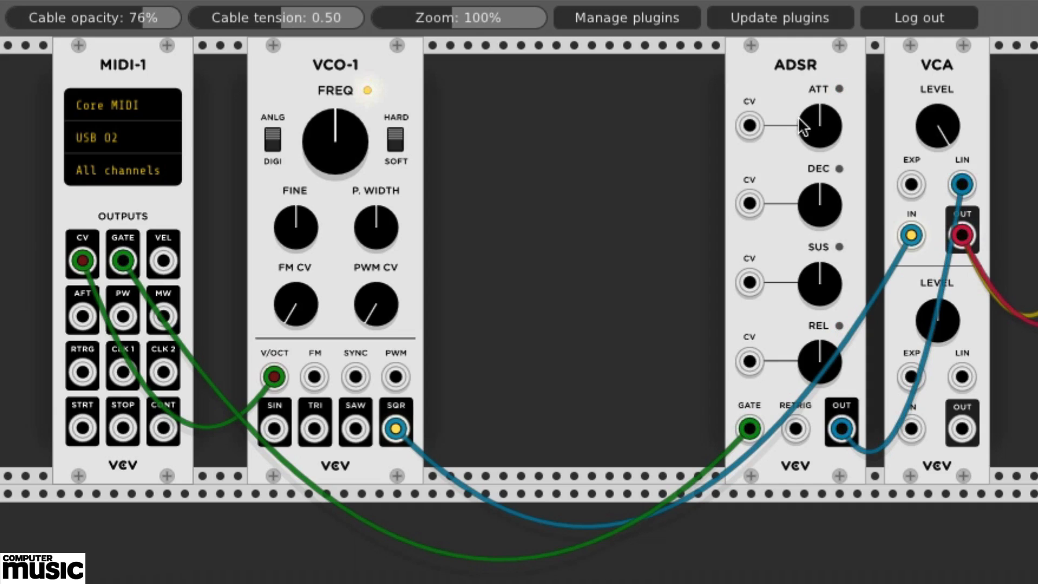
mouse_move(813, 127)
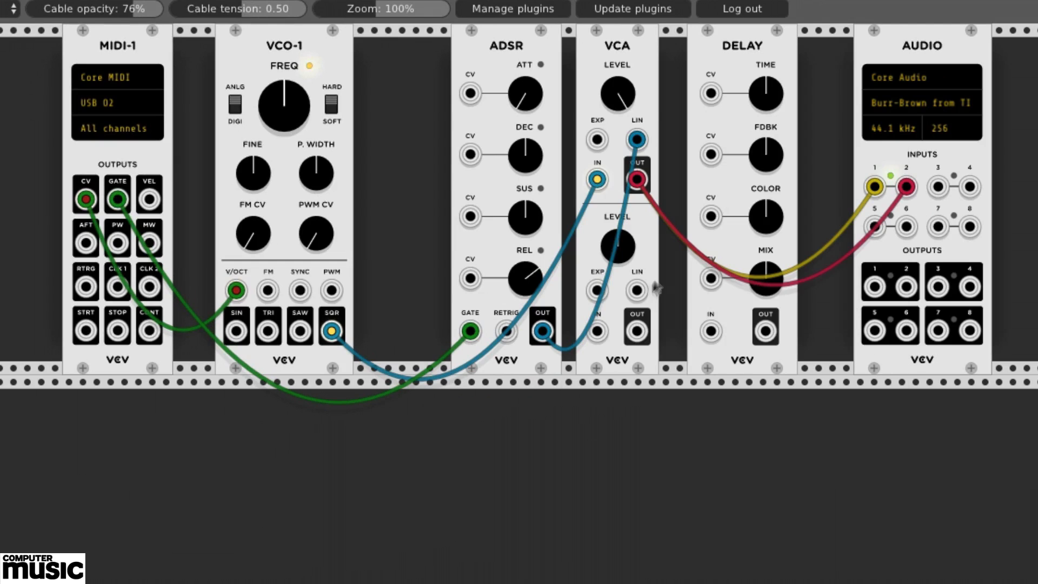
- Reroute VCA OUT into DELAY IN, and DELAY OUT to AUDIO input 1
click(637, 178)
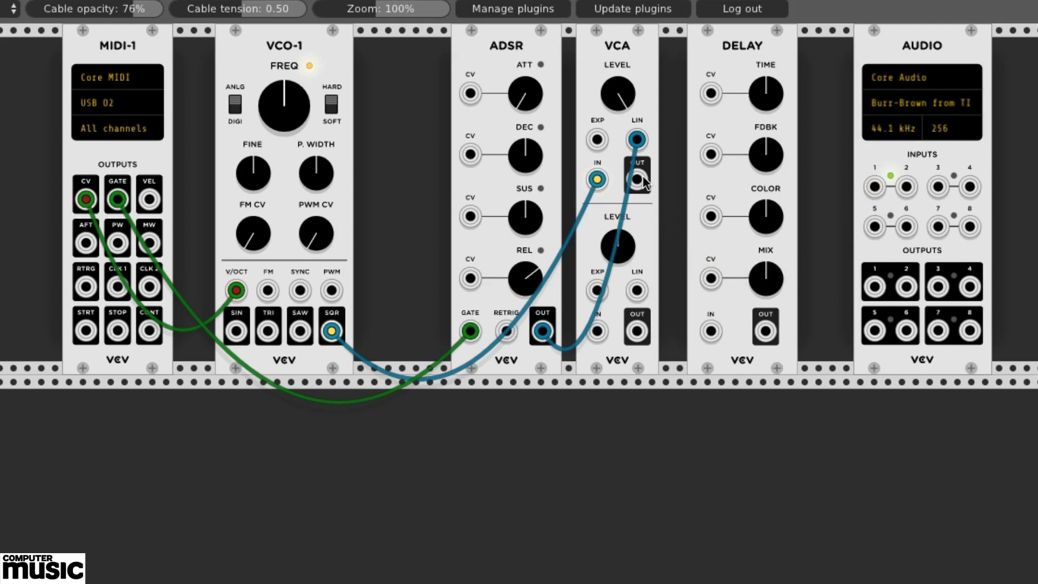
mouse_move(645, 183)
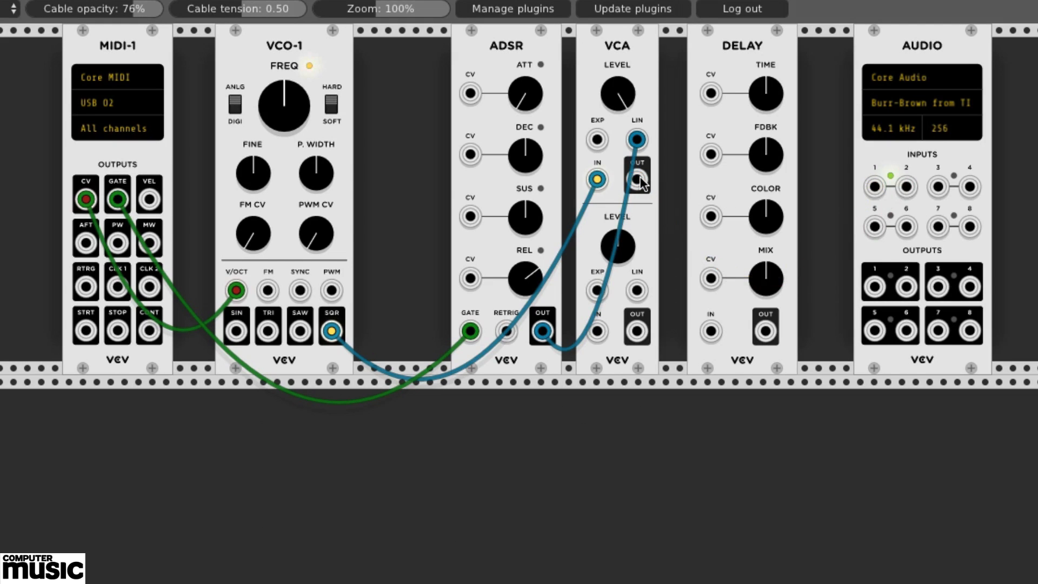
drag(636, 179, 710, 331)
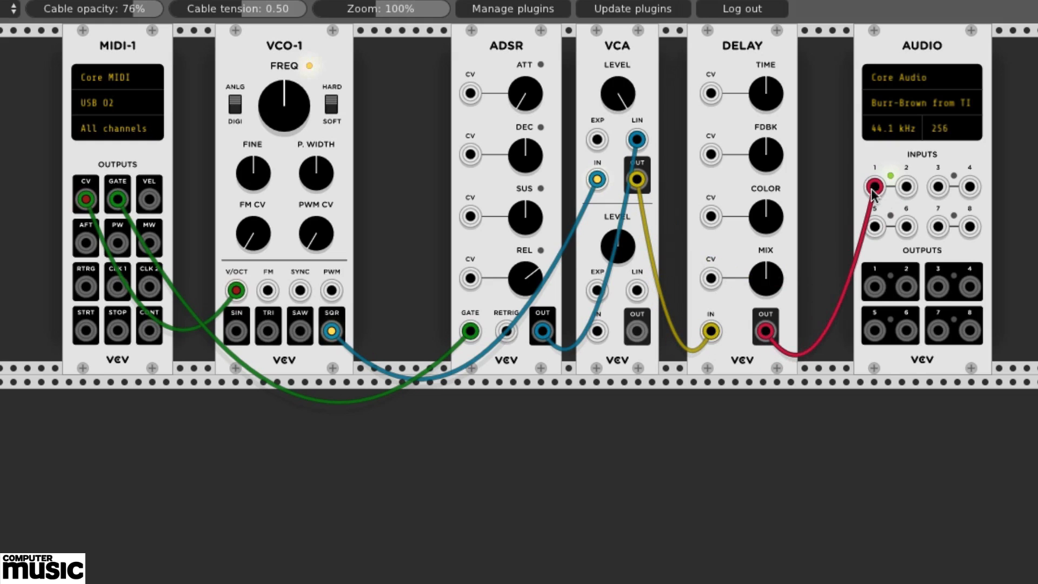
drag(765, 329, 905, 188)
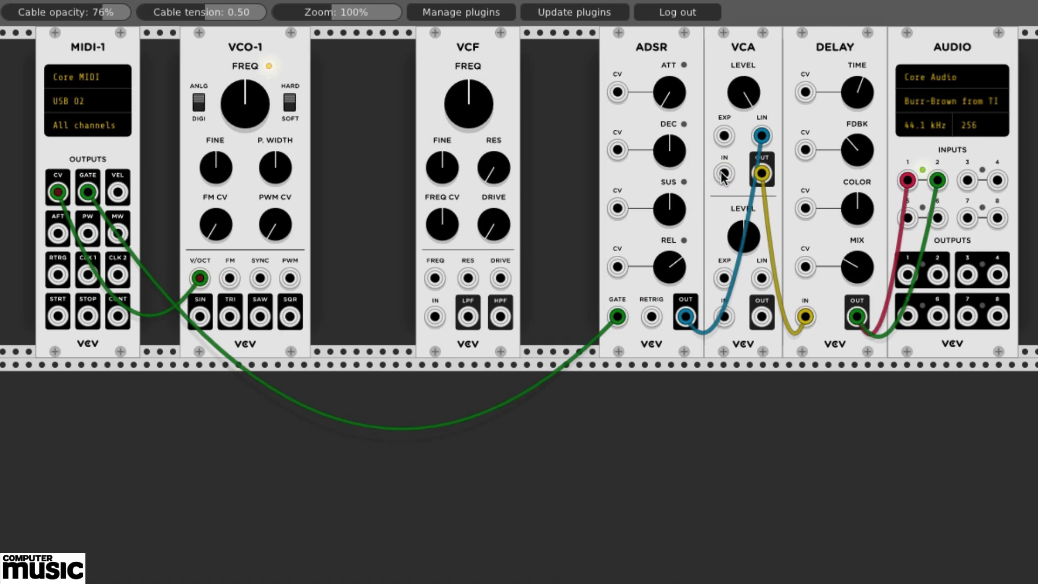
mouse_move(290, 321)
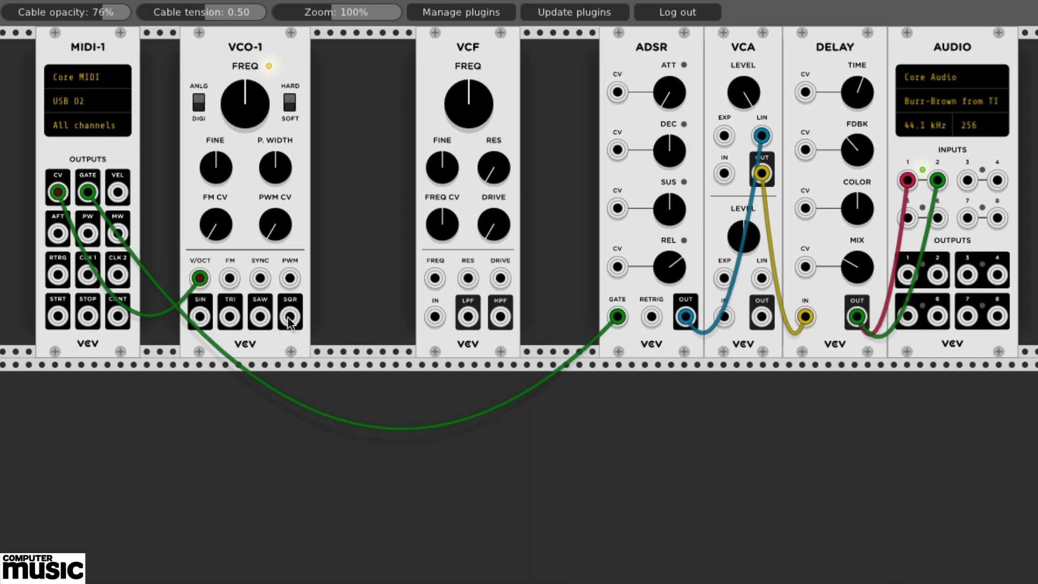
- Cable VCO-1's square wave into the VCF input
drag(289, 316, 357, 337)
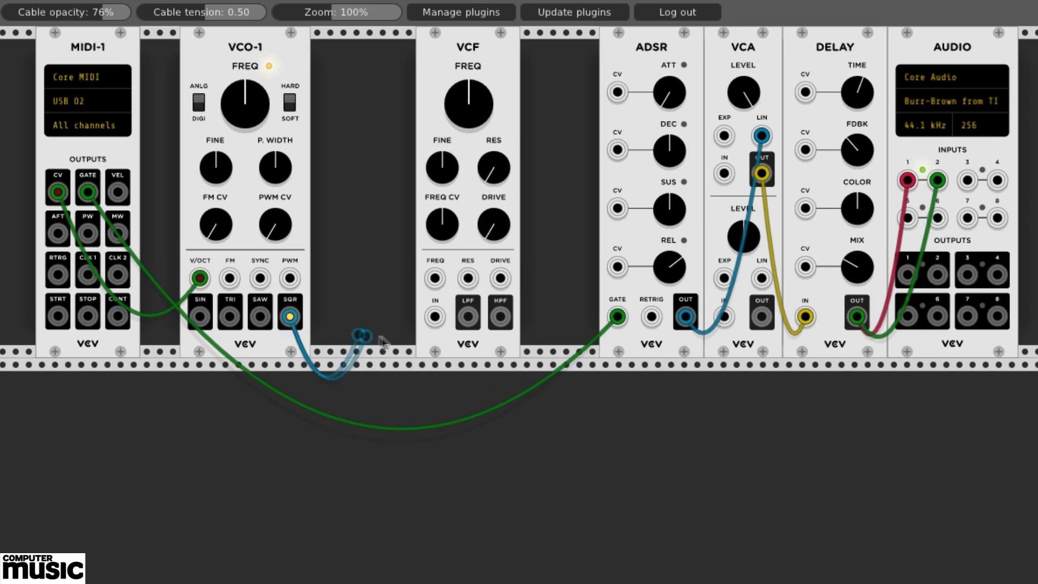
drag(357, 337, 434, 317)
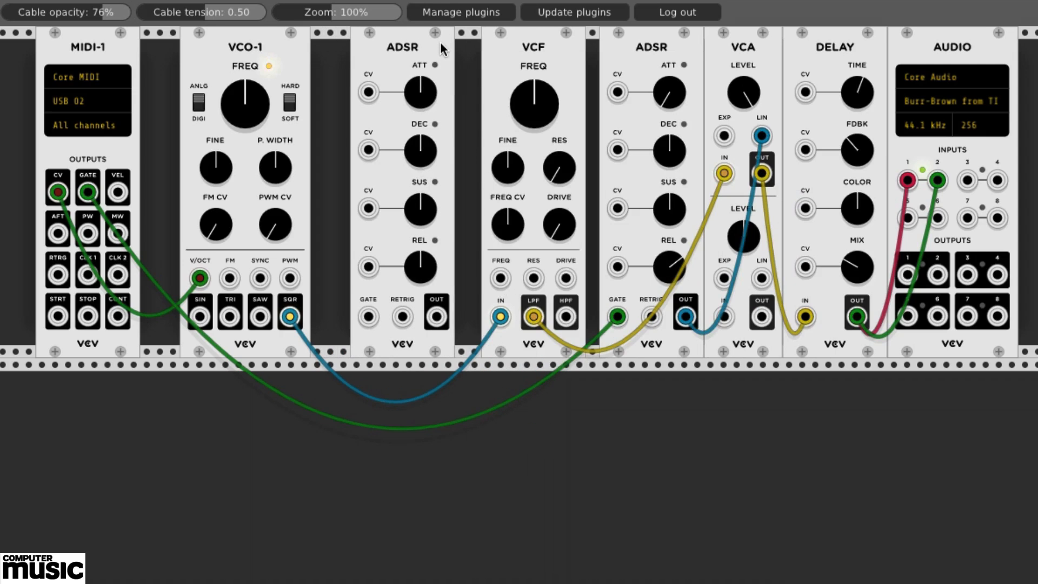
- Drag a cable from the VCF area to the second ADSR
drag(367, 316, 216, 244)
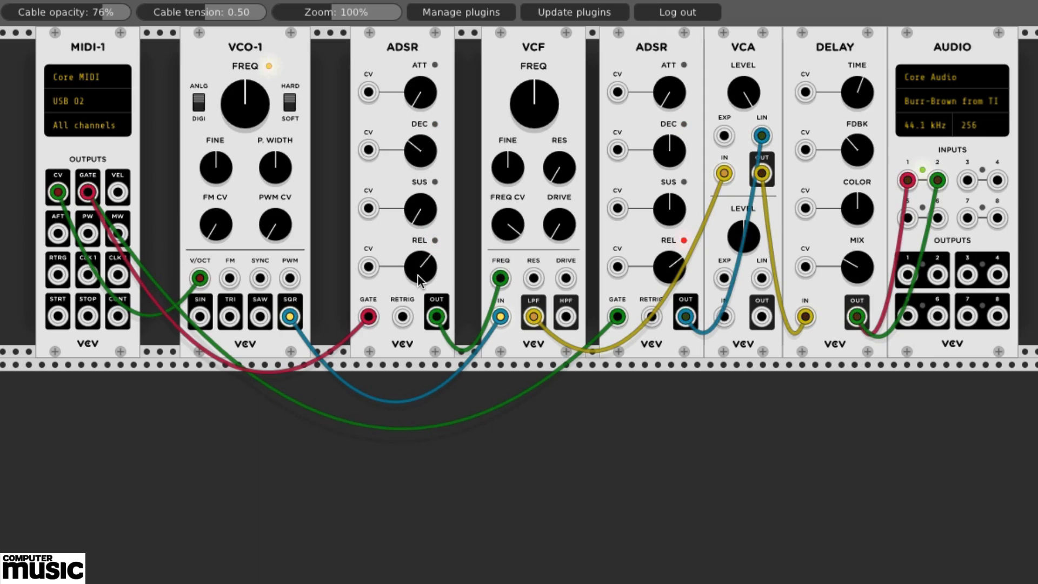
mouse_move(418, 274)
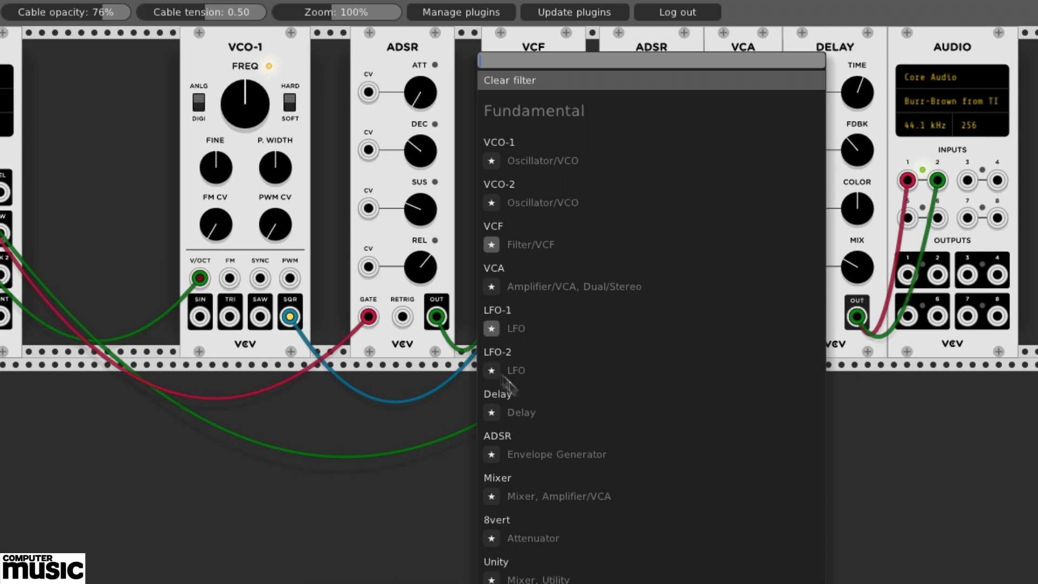
mouse_move(510, 335)
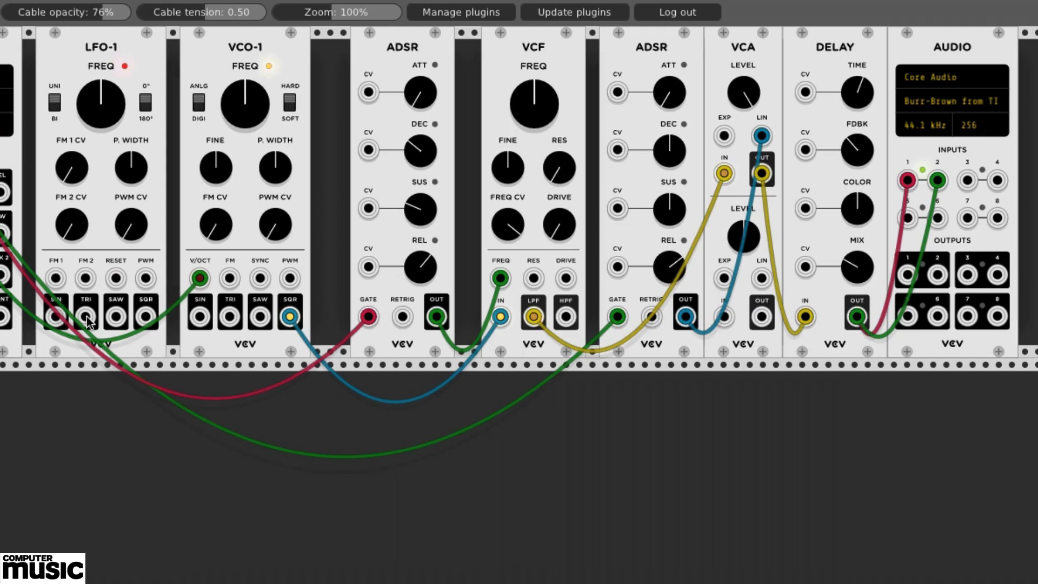
- Cable LFO-1's triangle output into the VCA's second input channel
drag(85, 315, 290, 318)
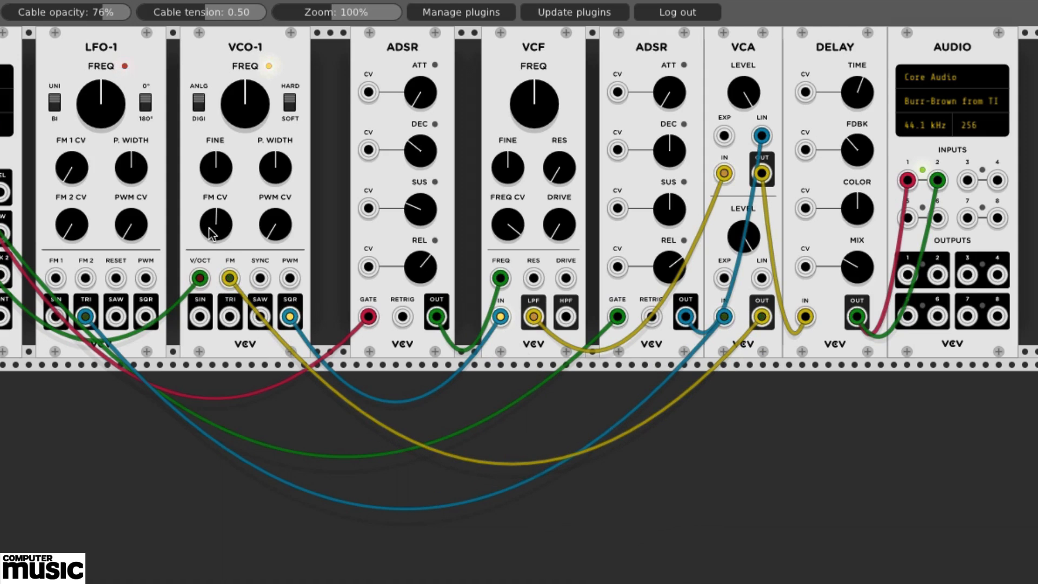
mouse_move(10, 243)
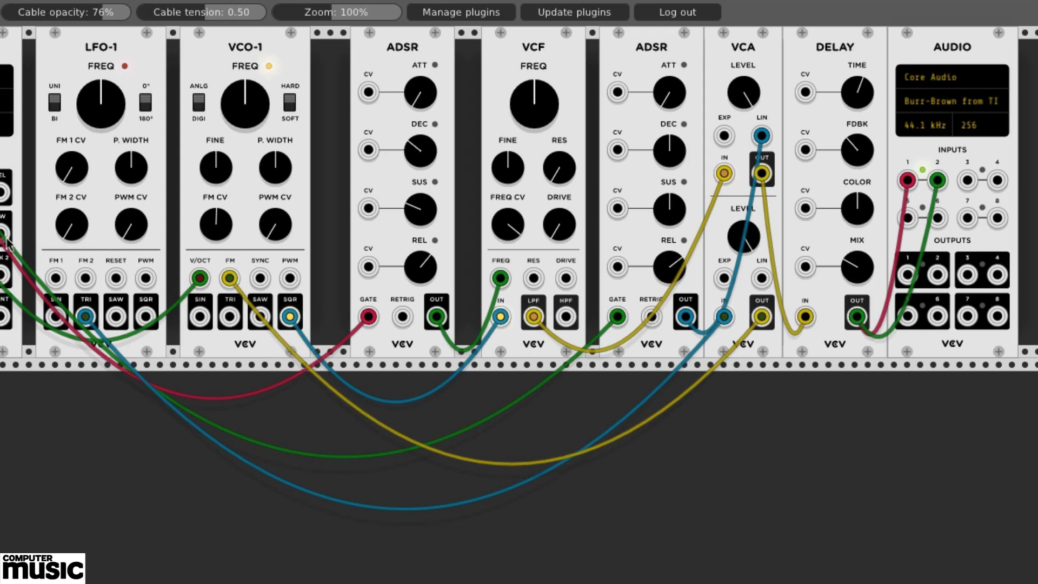